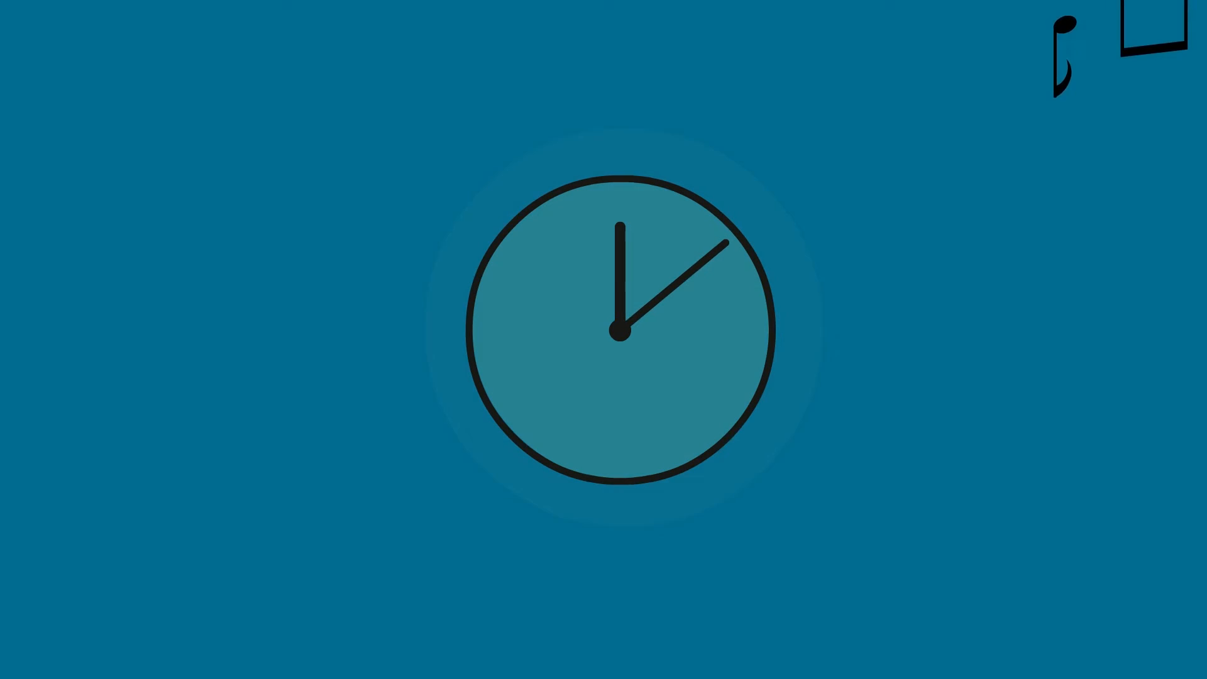
{"action": "scroll", "scroll_direction": "down", "scroll_amount": 3}
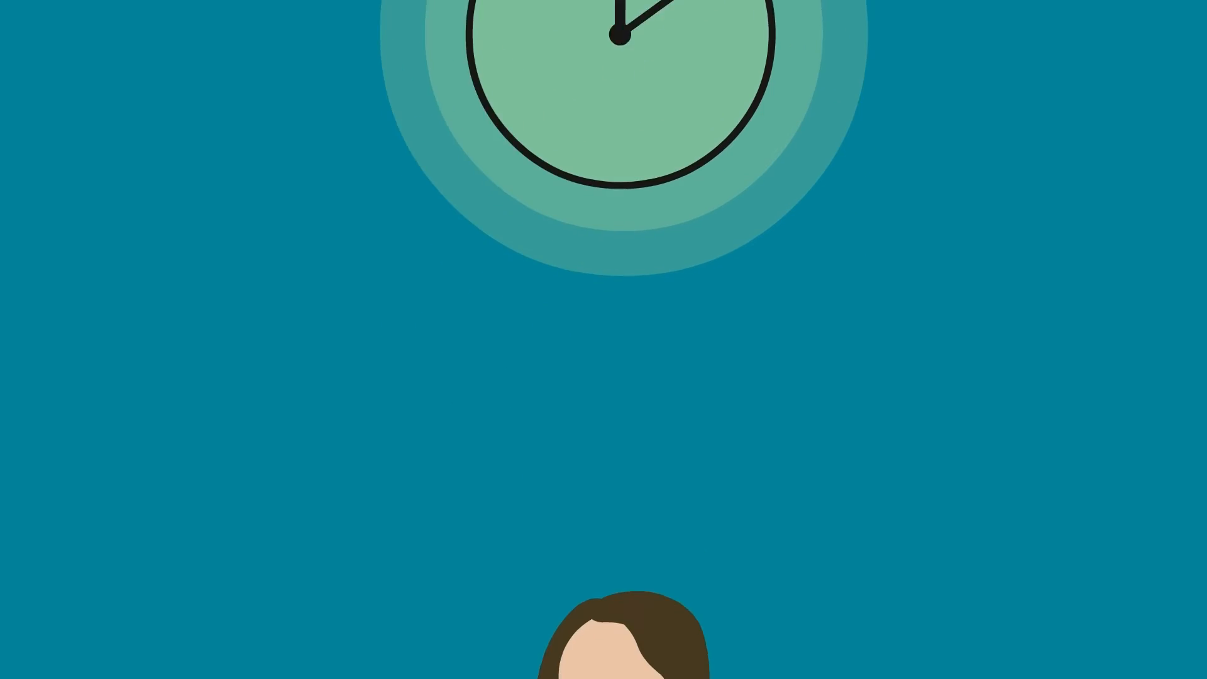